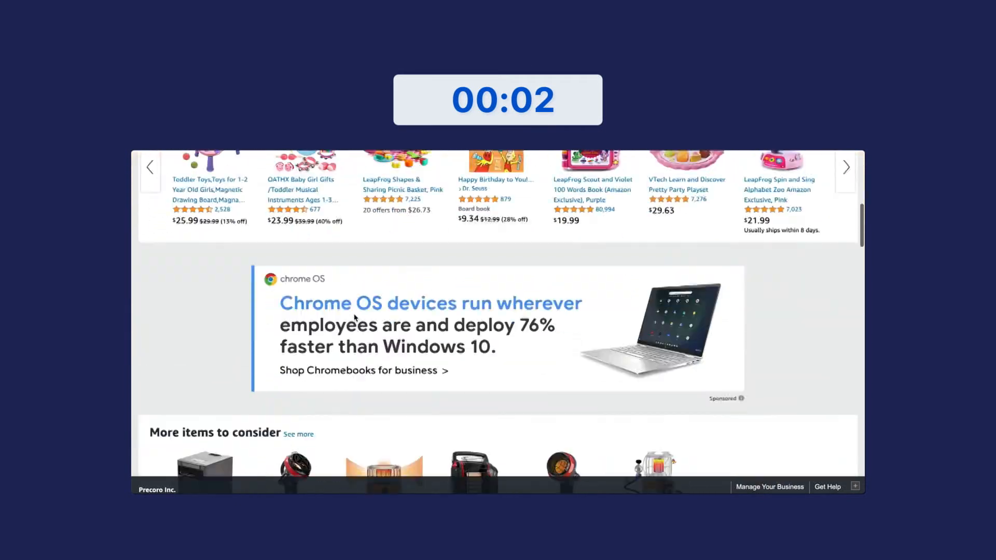
# Add the 100-pack Blue Summit Supplies two-pocket folders ($54.99) to the cart and view the cart
pyautogui.scroll(-3)
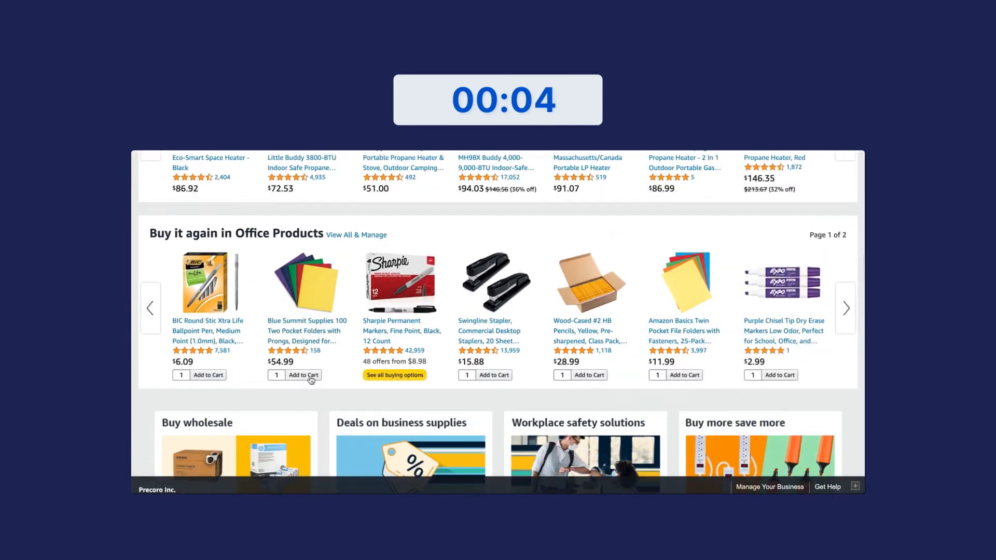
pyautogui.click(303, 374)
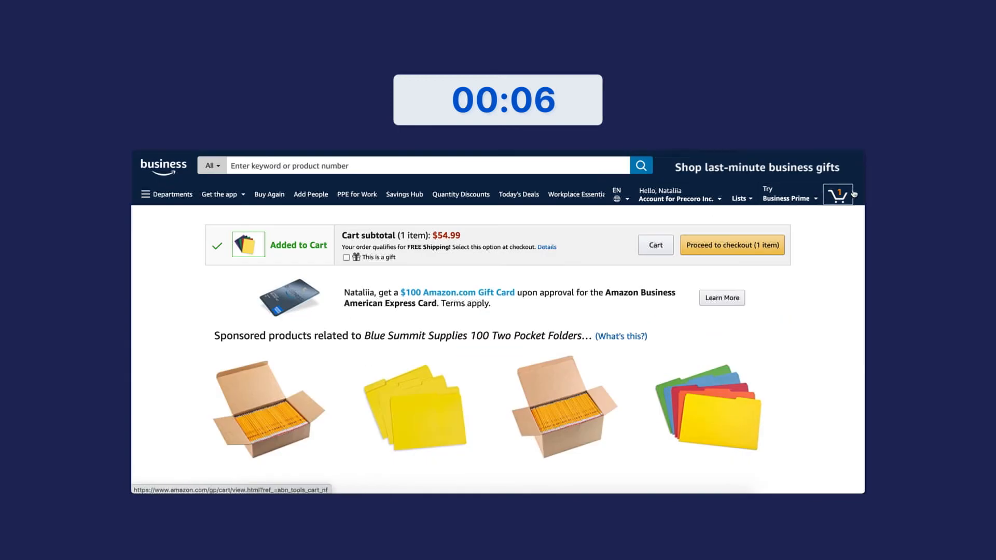
pyautogui.click(654, 244)
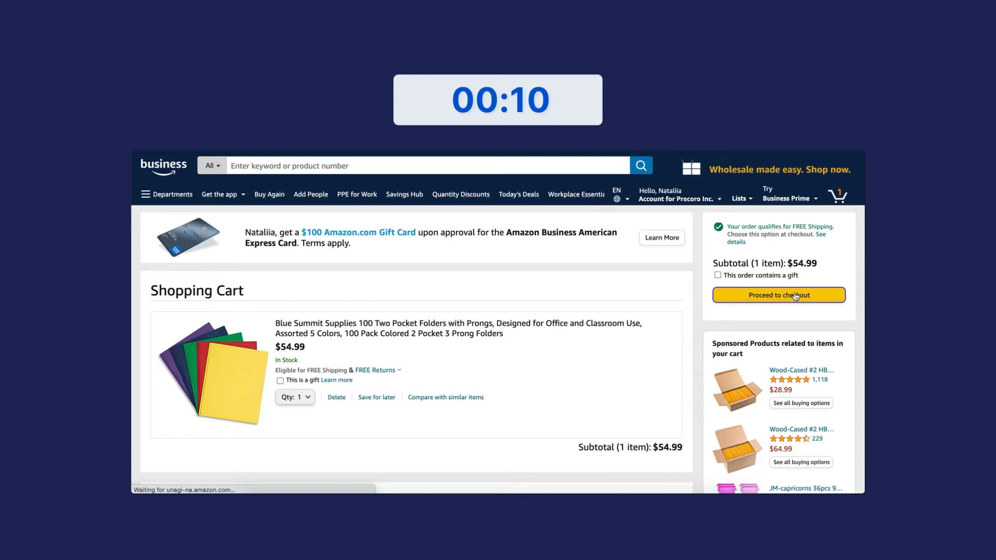
# Check out under the Punc in group purchasing group, shipping to the group's saved address
pyautogui.click(778, 294)
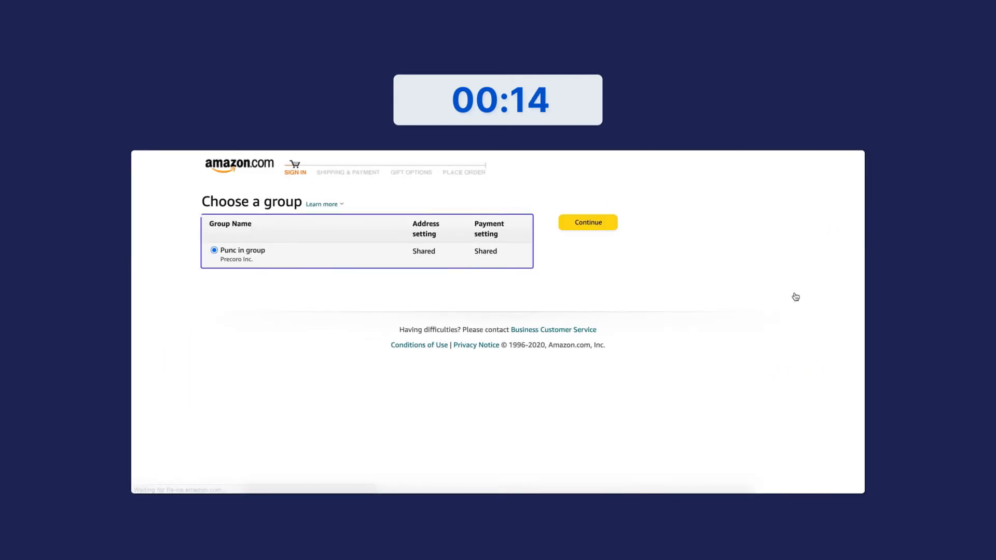
pyautogui.click(586, 222)
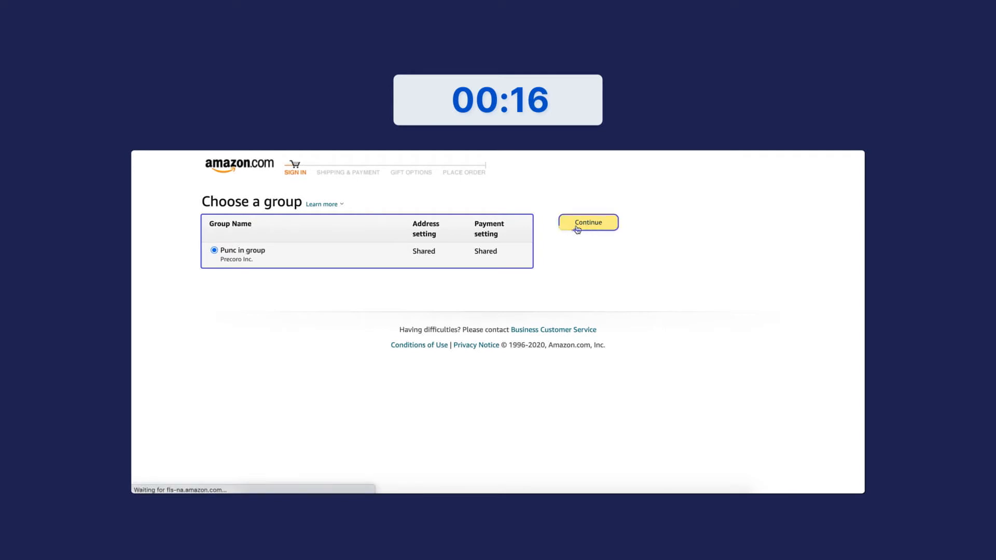
pyautogui.click(587, 222)
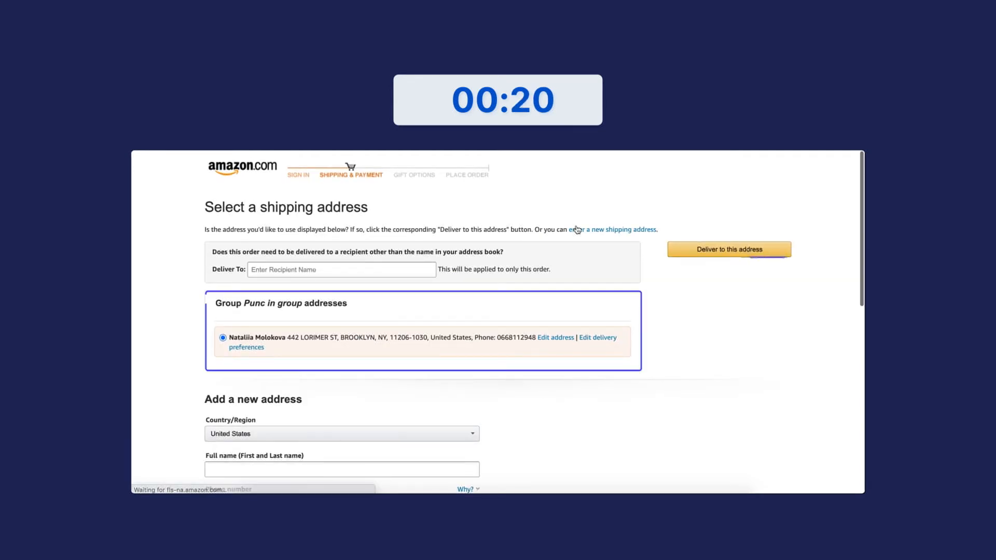
pyautogui.click(728, 249)
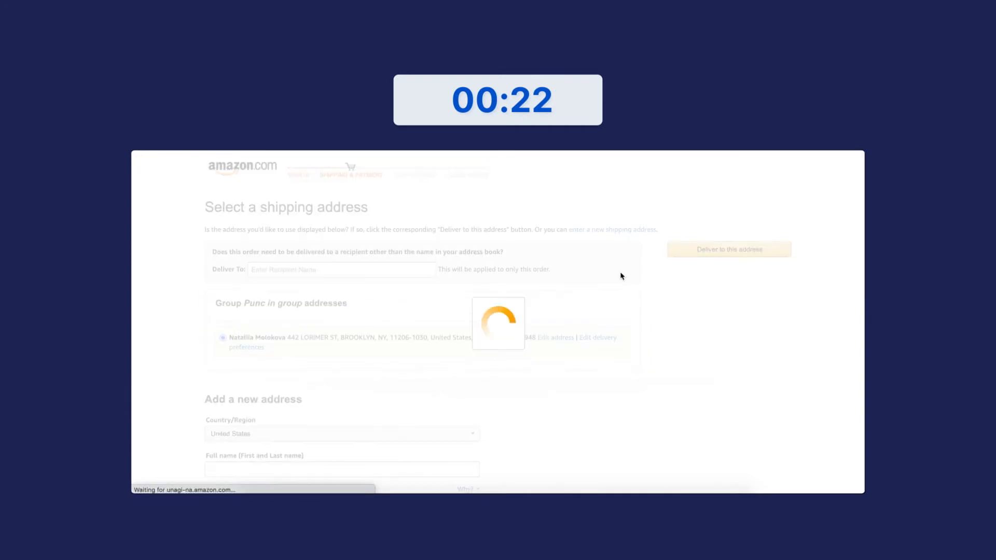
pyautogui.click(728, 248)
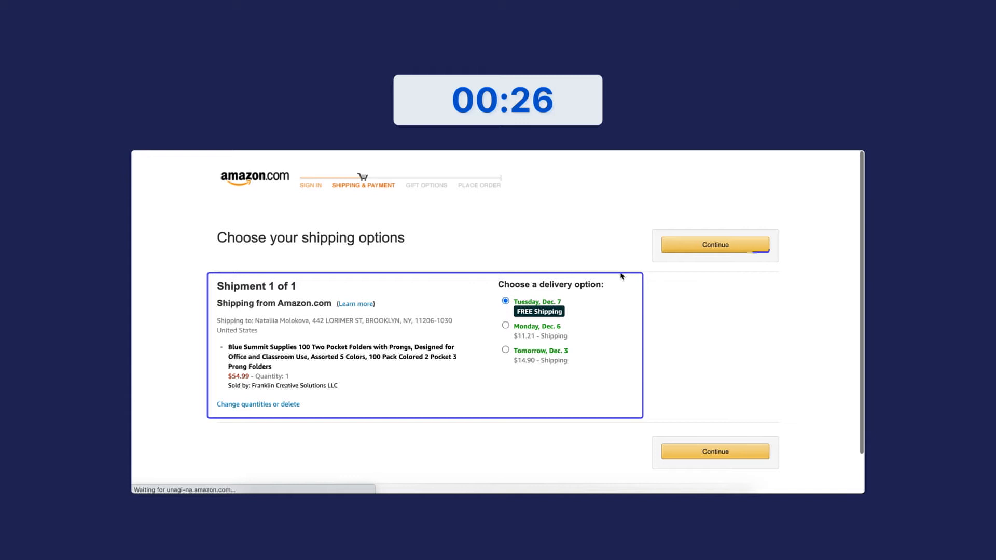
pyautogui.click(714, 245)
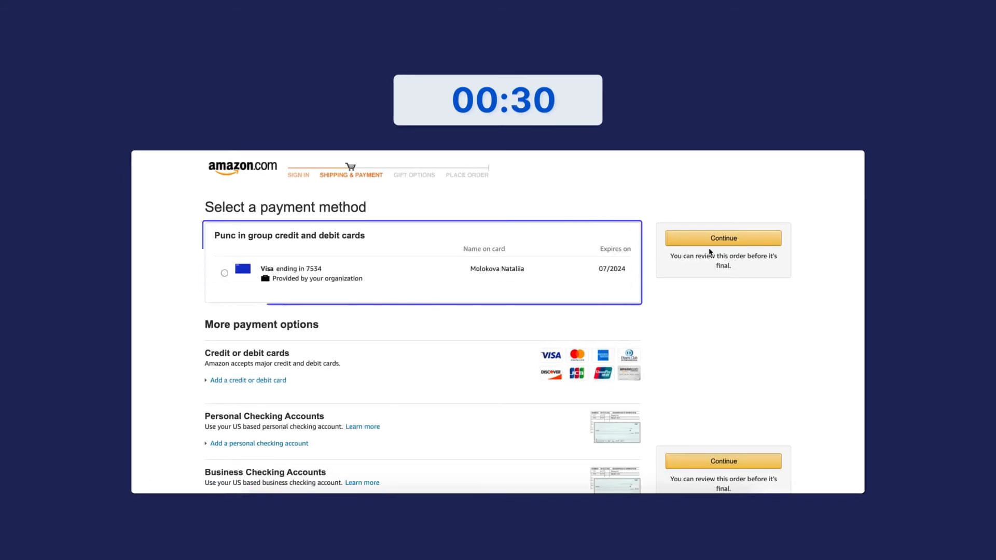
pyautogui.click(225, 273)
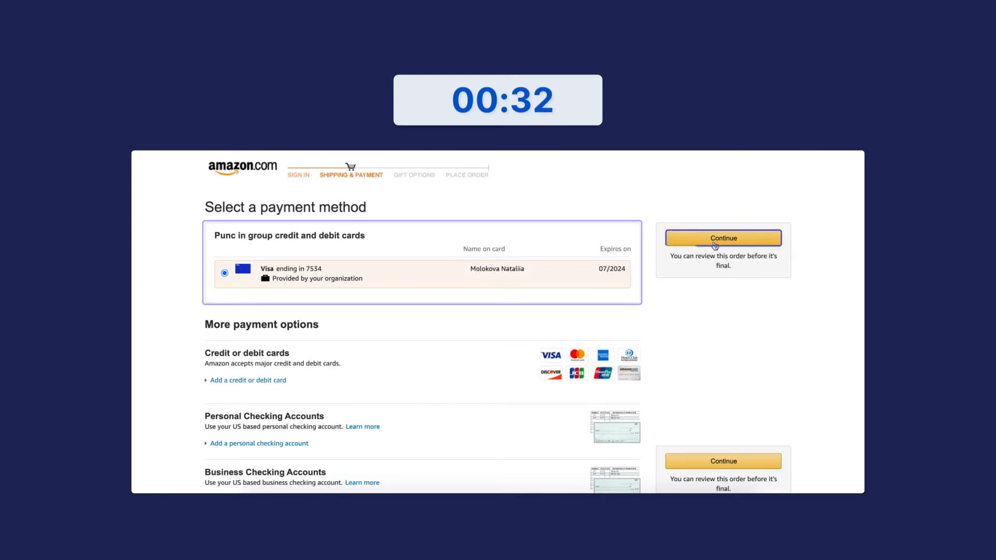
pyautogui.click(722, 238)
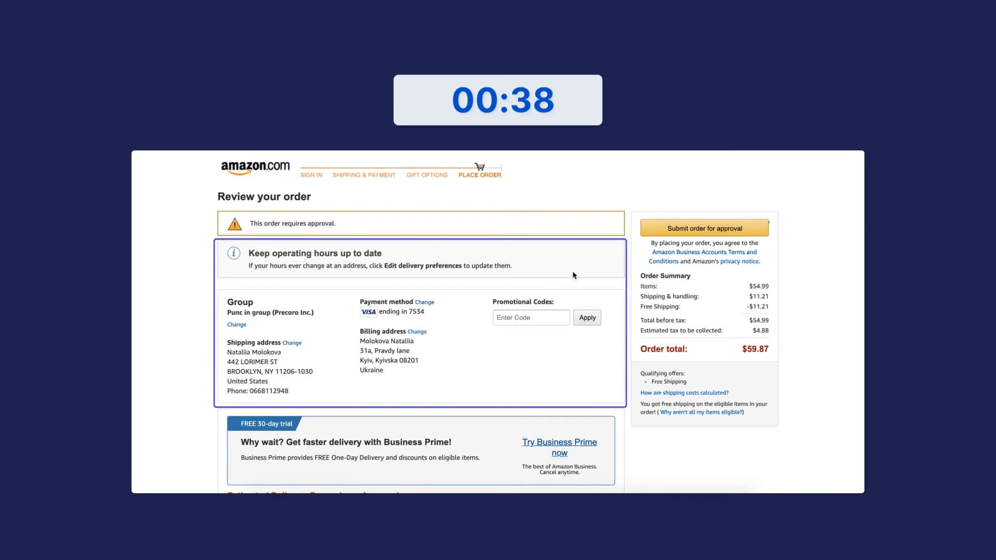
# Submit the $59.87 order for approval, creating draft Purchase Order #378 in Precoro
pyautogui.click(704, 227)
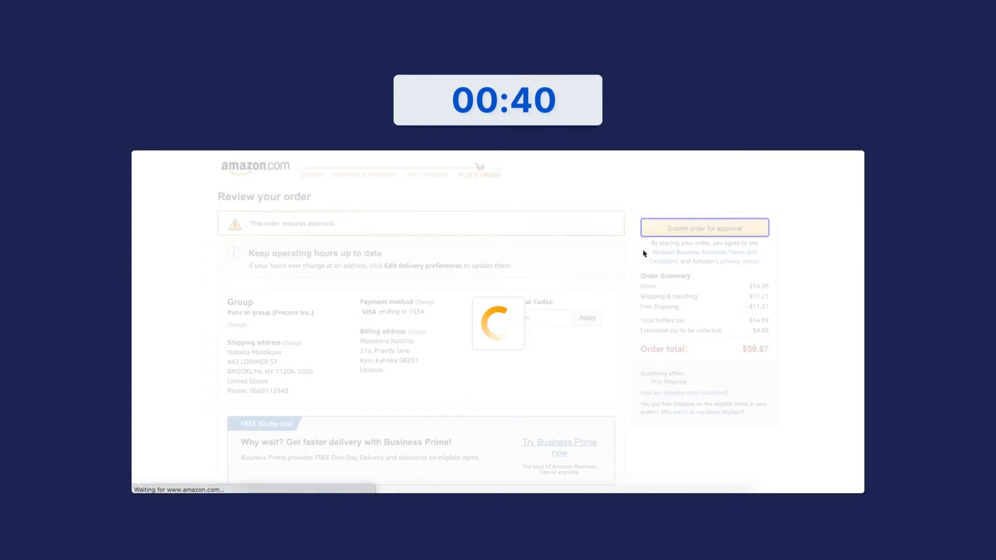
pyautogui.click(704, 227)
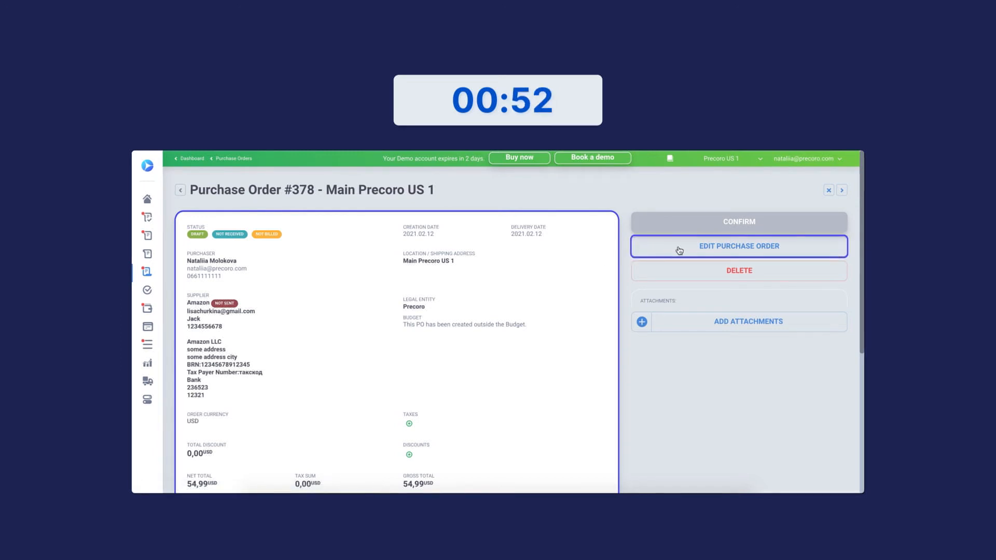
# Edit PO #378 with customer C3, Division 2, Sales department and New Year Budget Line, then save
pyautogui.click(738, 246)
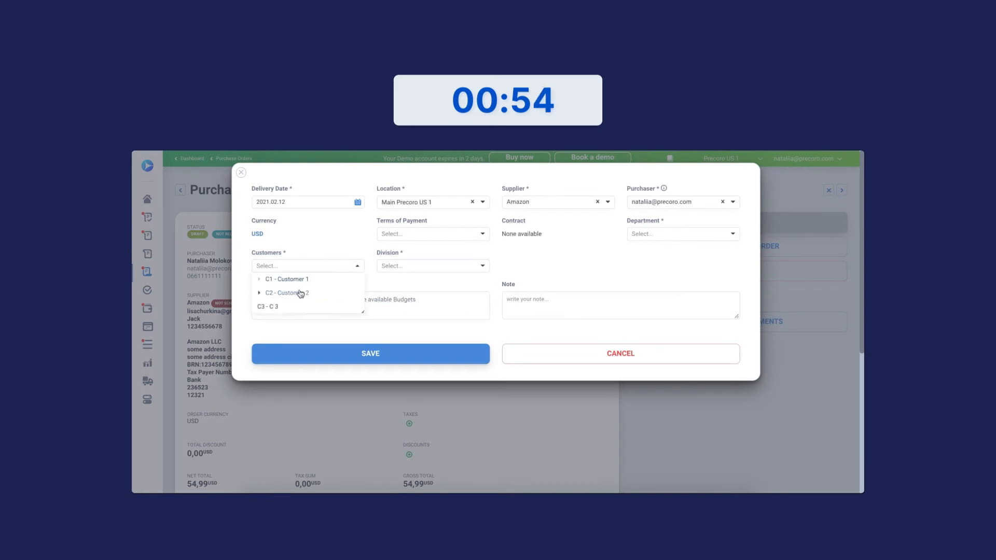
pyautogui.click(267, 307)
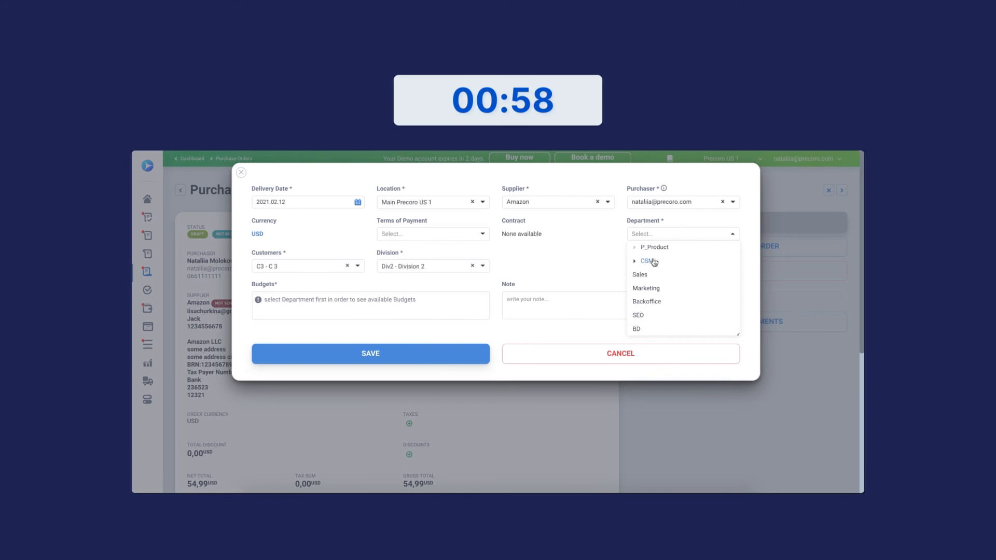
pyautogui.click(639, 275)
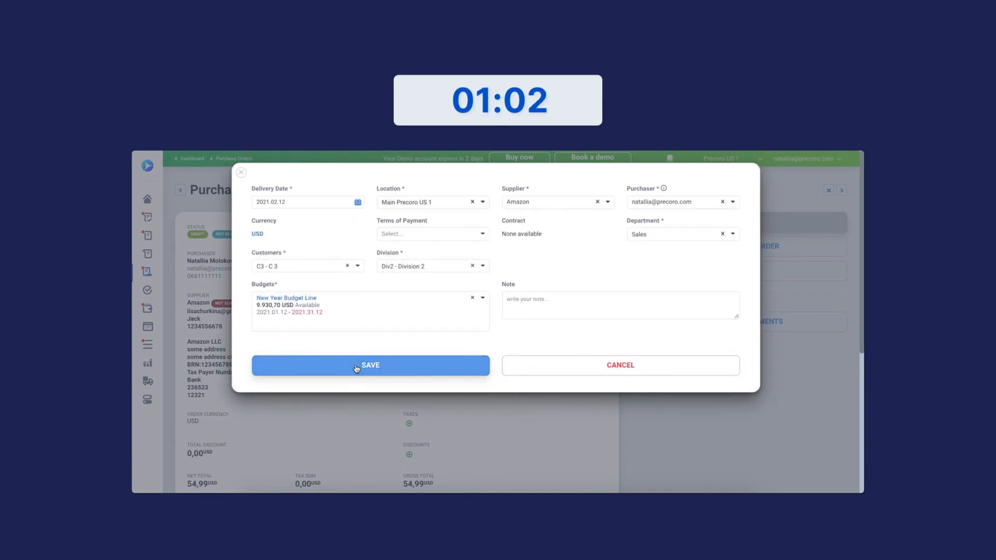
pyautogui.click(370, 365)
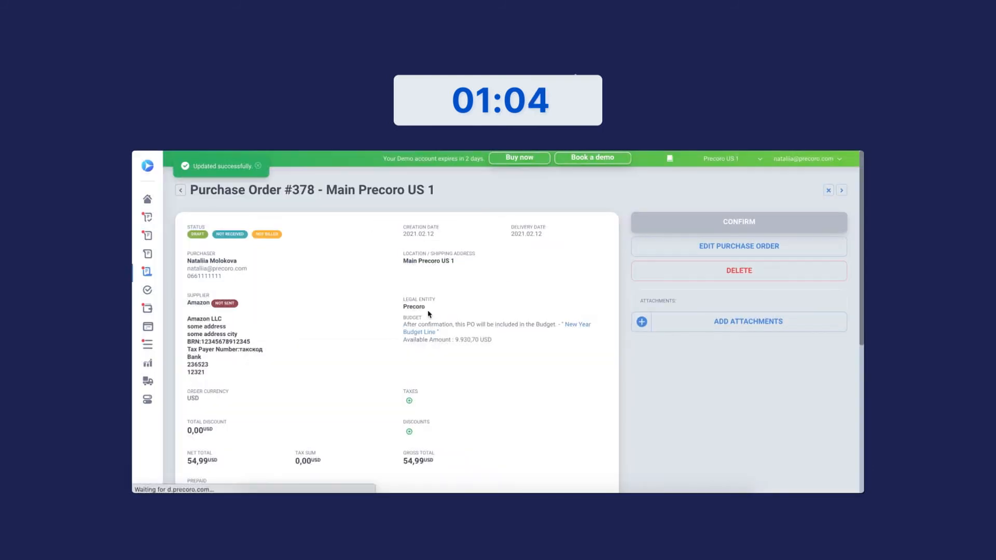
# Assign the folders line to the Purchases account, then confirm Purchase Order #378
pyautogui.scroll(-3)
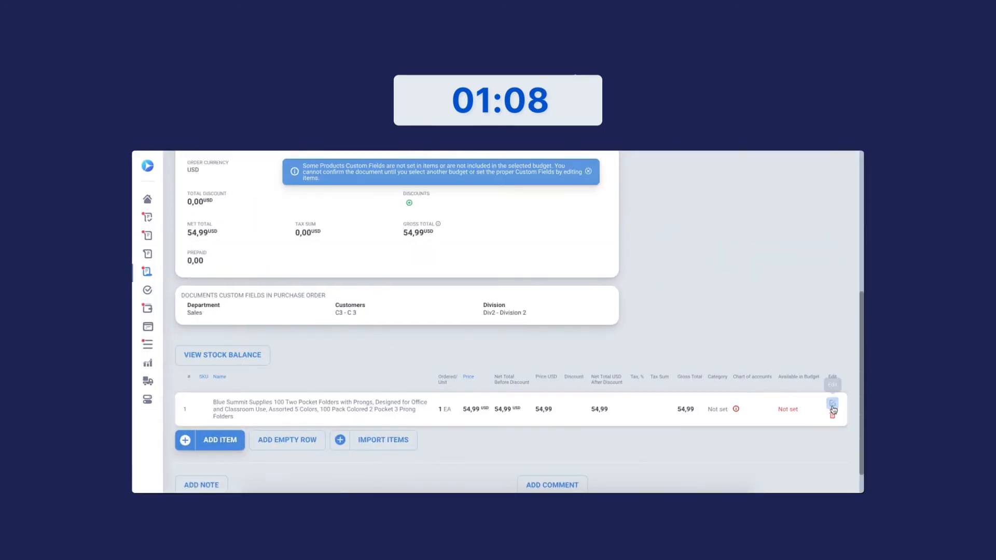
pyautogui.click(832, 407)
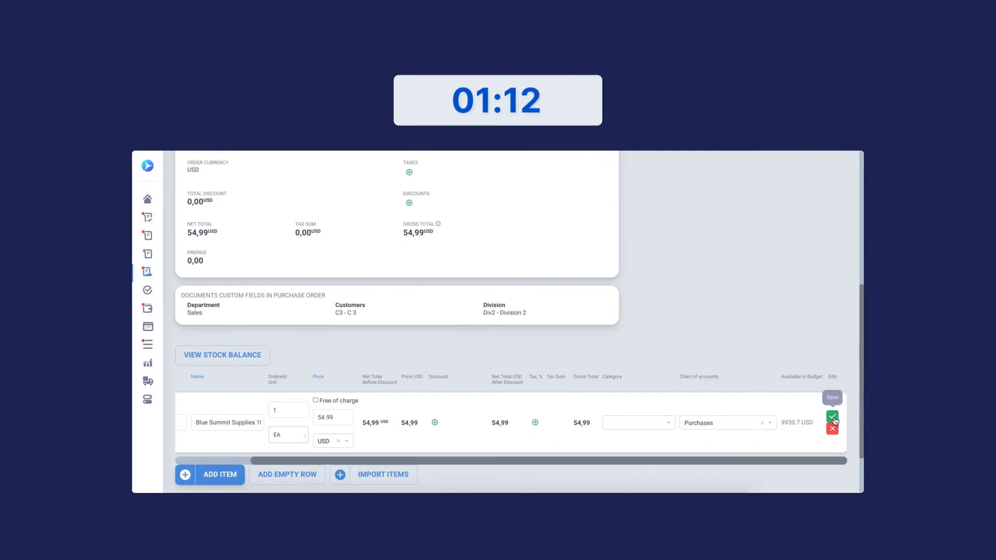
pyautogui.click(832, 418)
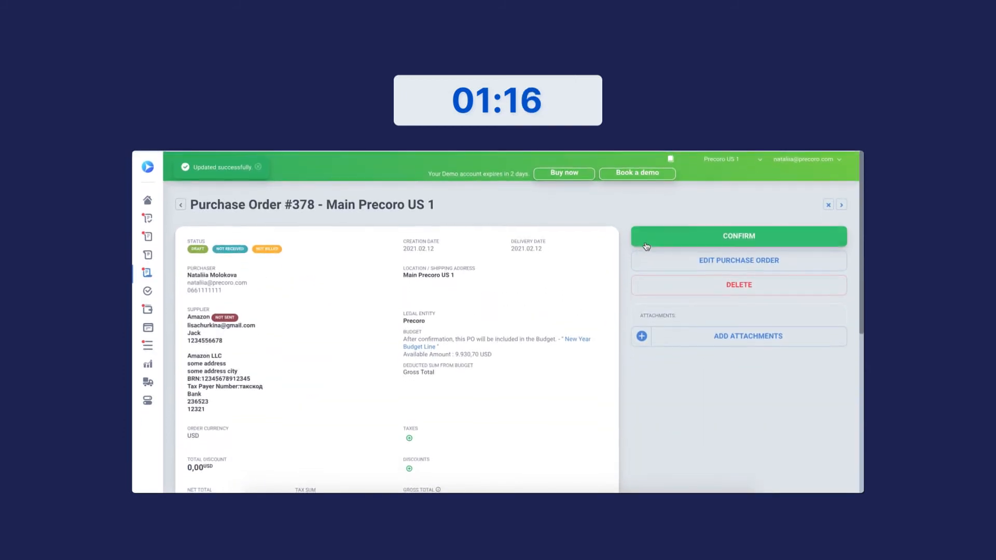
pyautogui.click(738, 235)
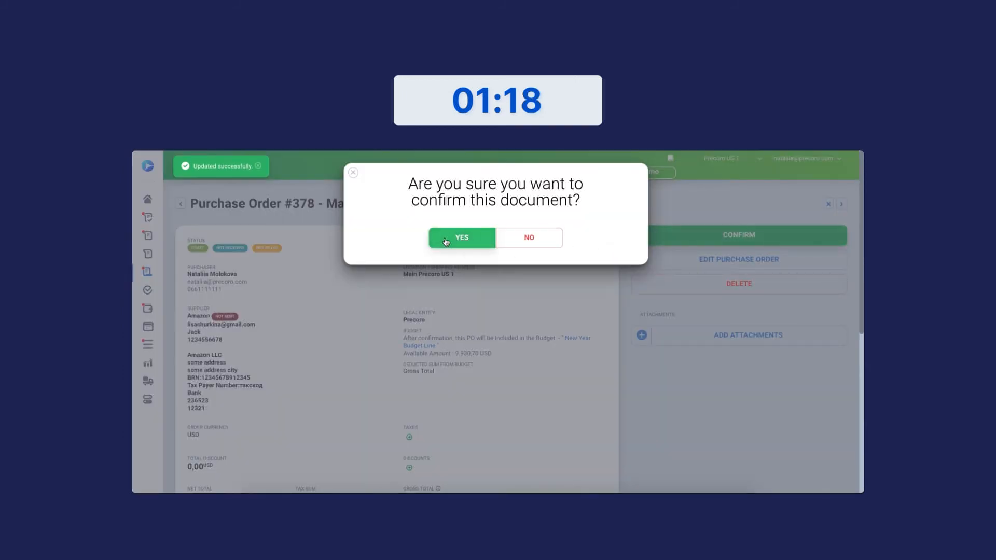
pyautogui.click(461, 237)
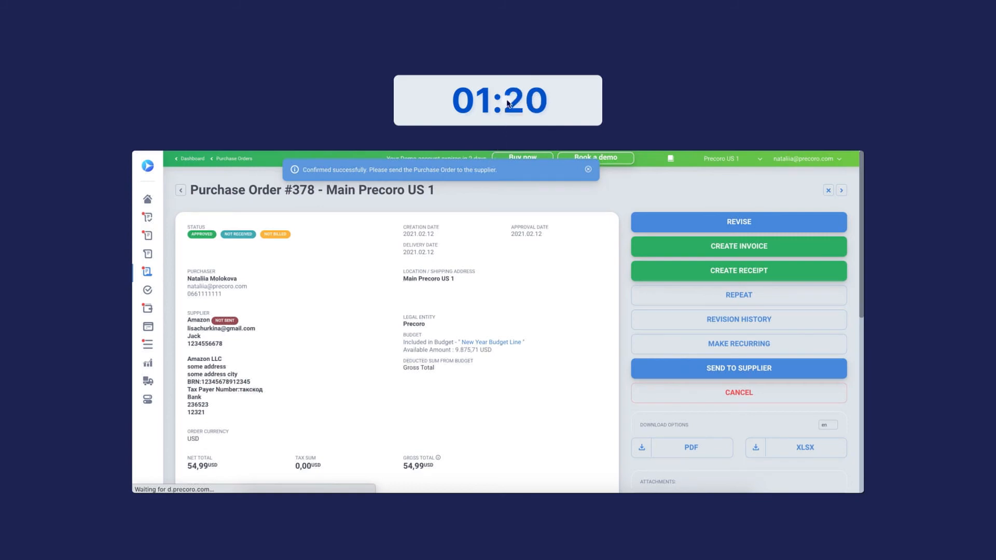